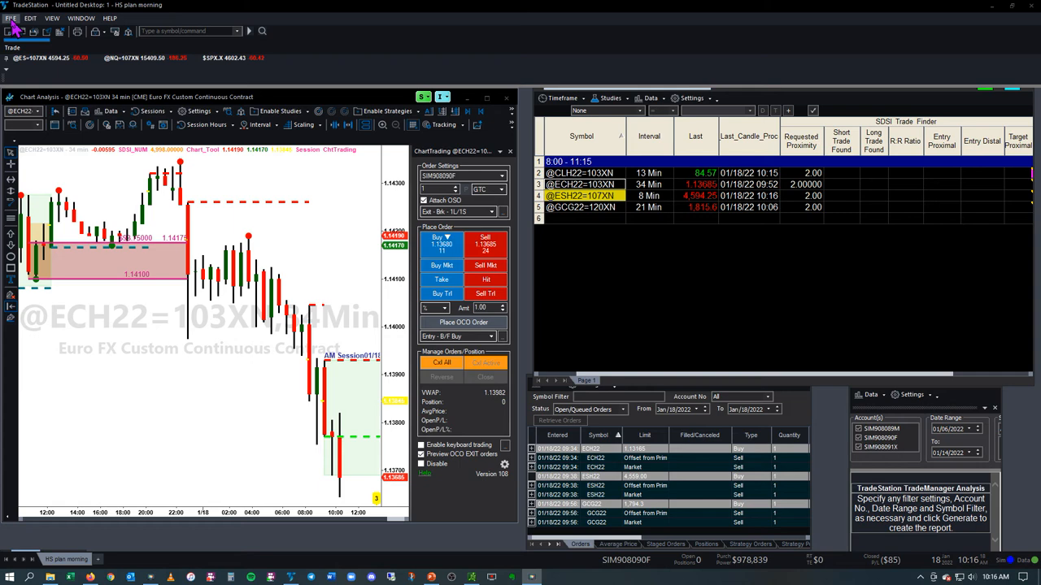
- Reach Desktop Preferences from the File menu to show Status Bar alert settings
{"action": "left_click", "coordinate": [11, 18]}
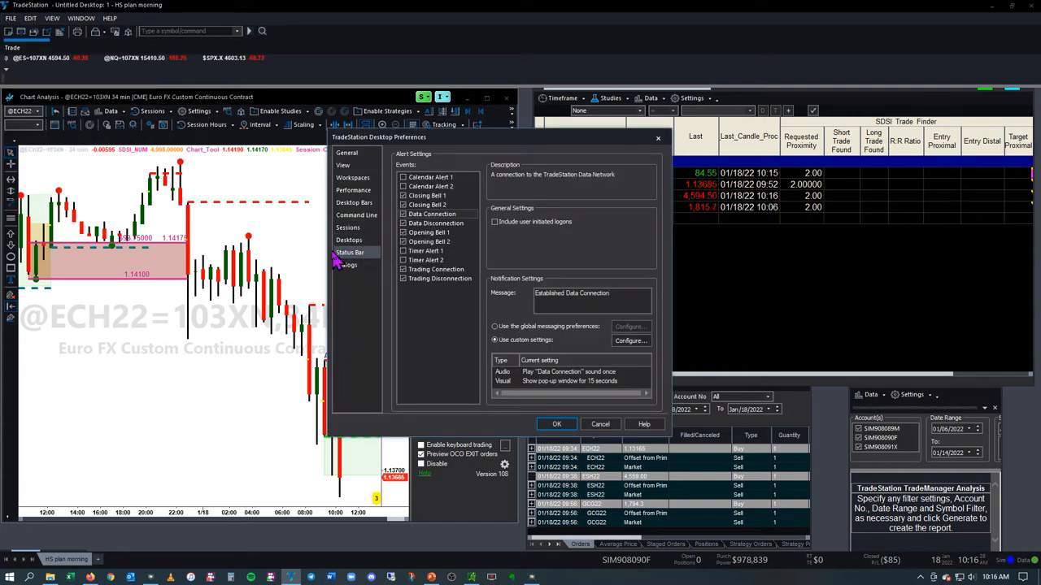
{"action": "mouse_move", "coordinate": [358, 261]}
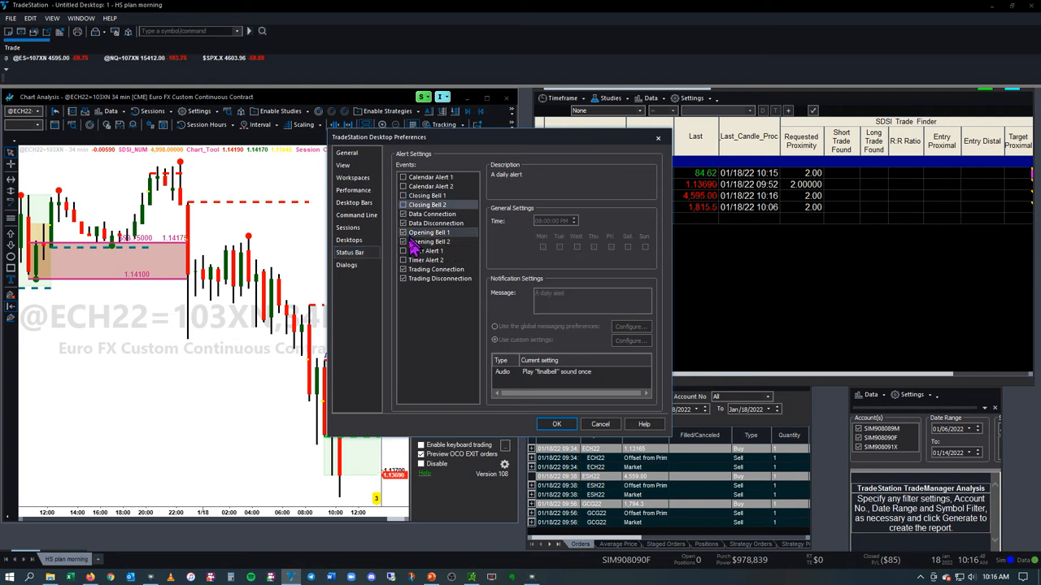
- Disable the Opening Bell 2 status bar alert, leaving both opening bell alerts off
{"action": "left_click", "coordinate": [403, 240]}
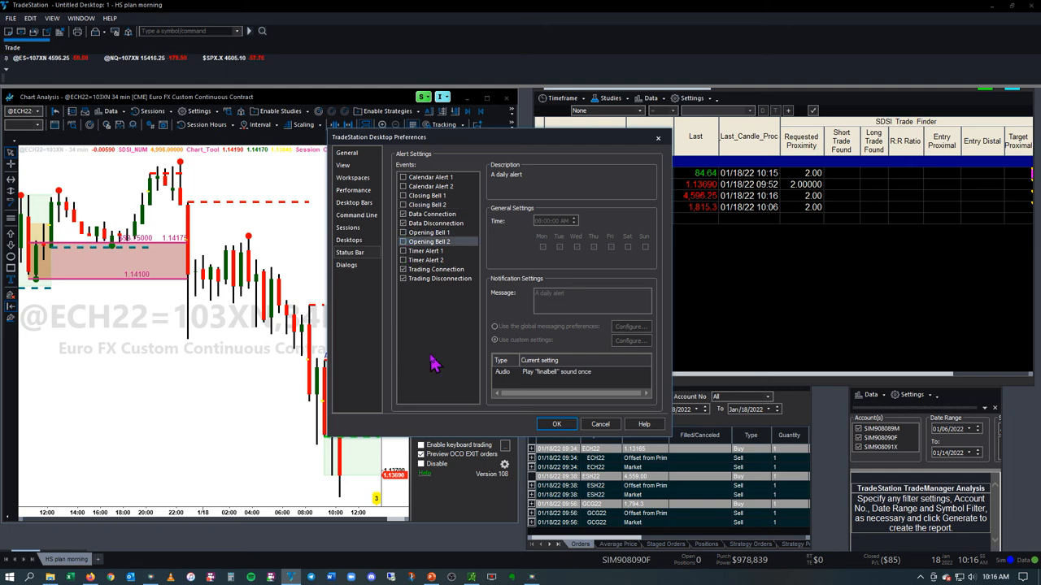
{"action": "mouse_move", "coordinate": [431, 335]}
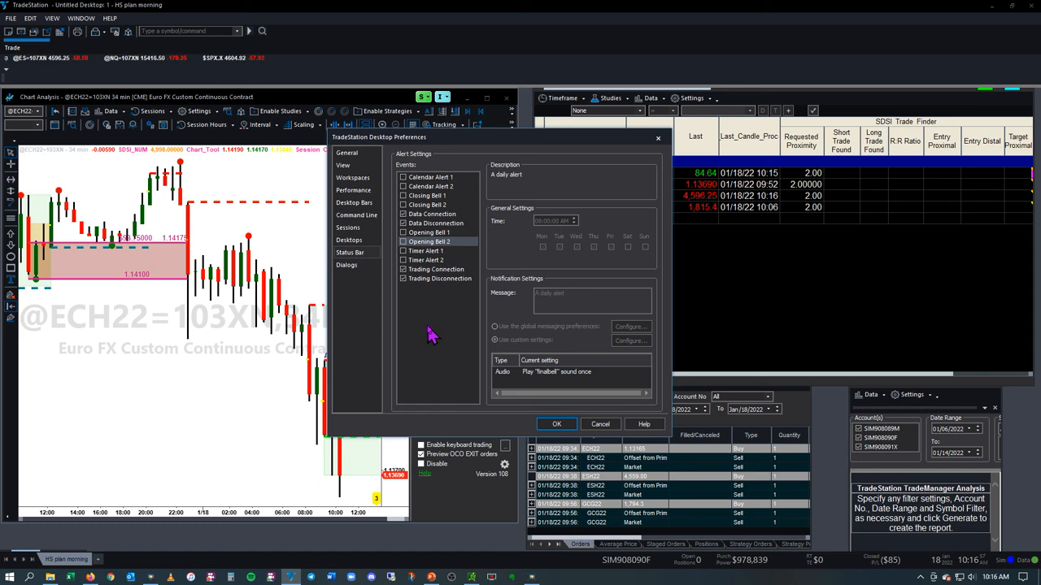